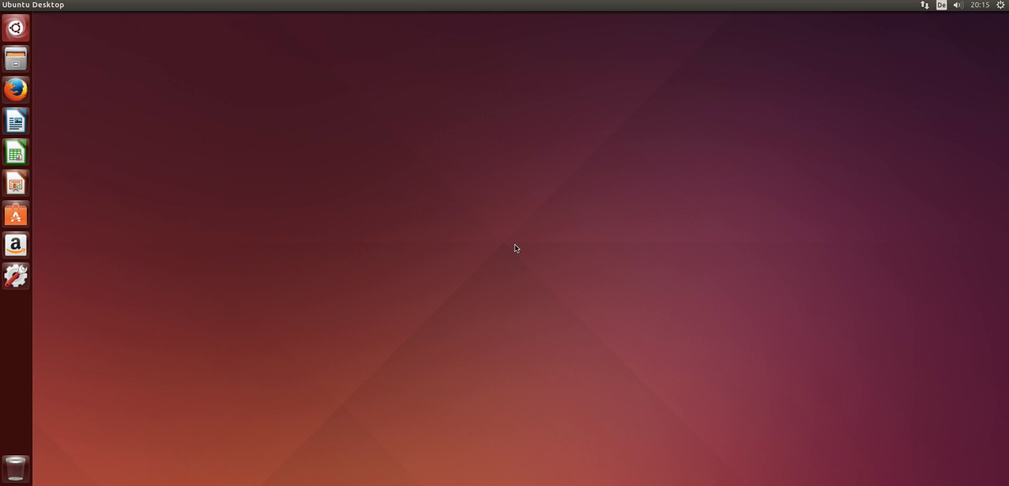
pyautogui.moveTo(388, 221)
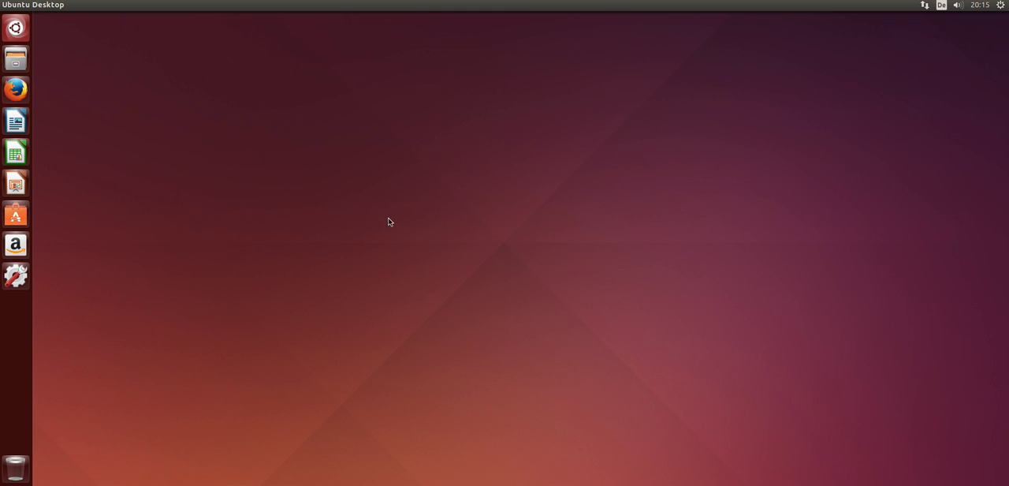
pyautogui.moveTo(564, 207)
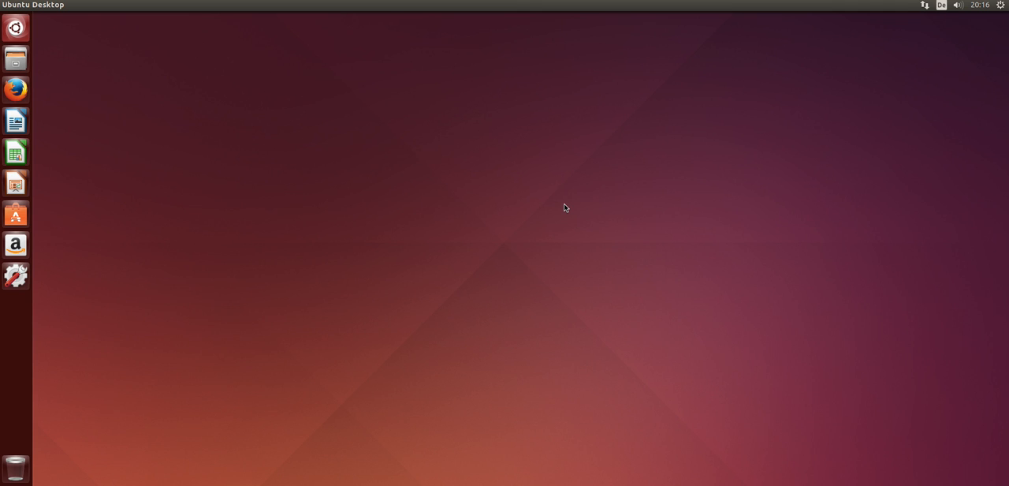
pyautogui.moveTo(548, 230)
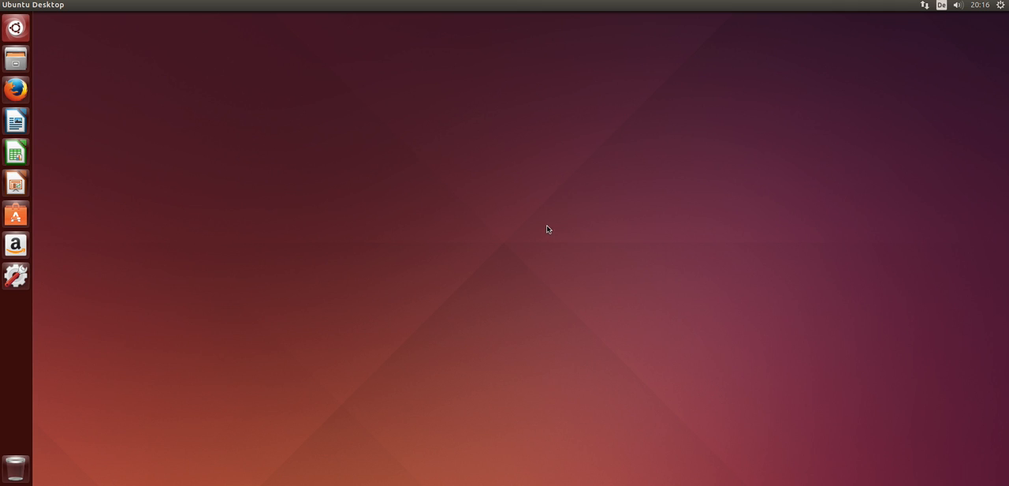
pyautogui.moveTo(22, 89)
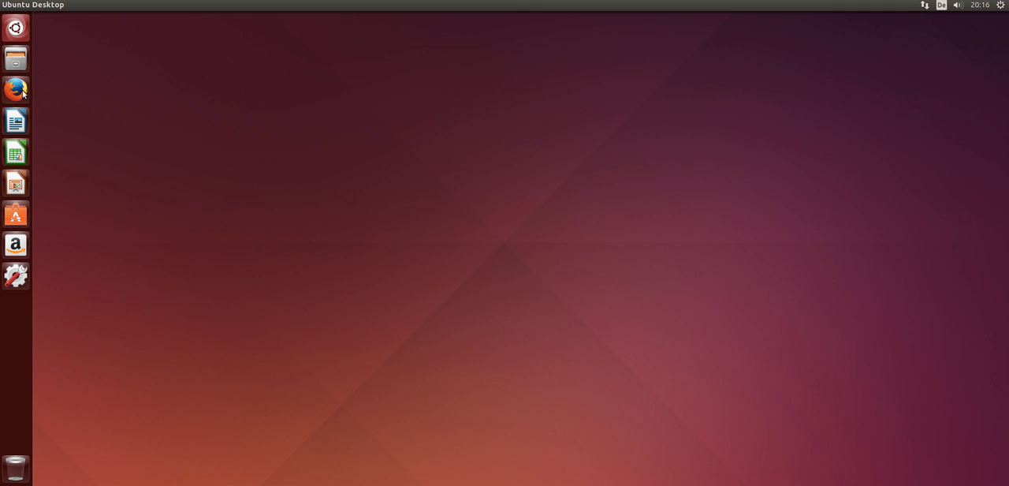
# - Open the qgis.org Ubuntu installation instructions in Firefox and scroll to the Trusty deb line
pyautogui.click(16, 88)
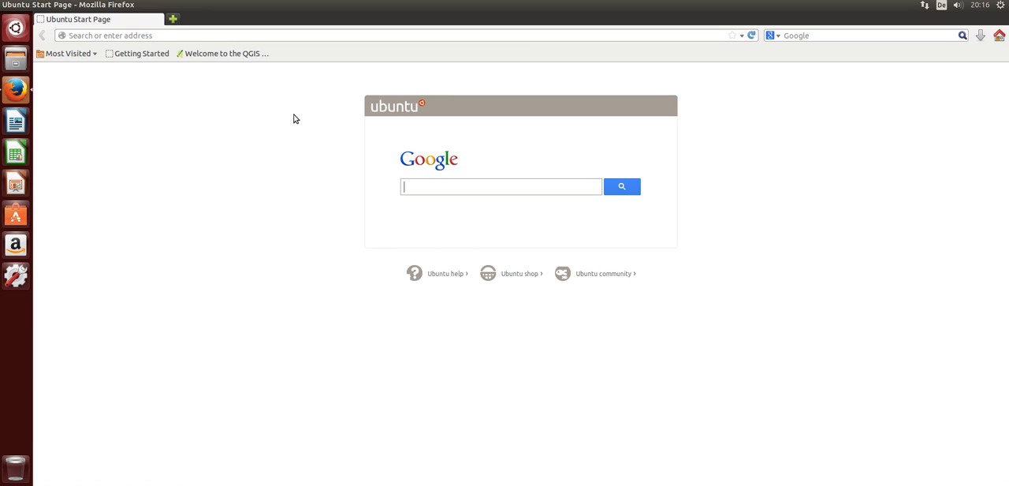
pyautogui.click(226, 53)
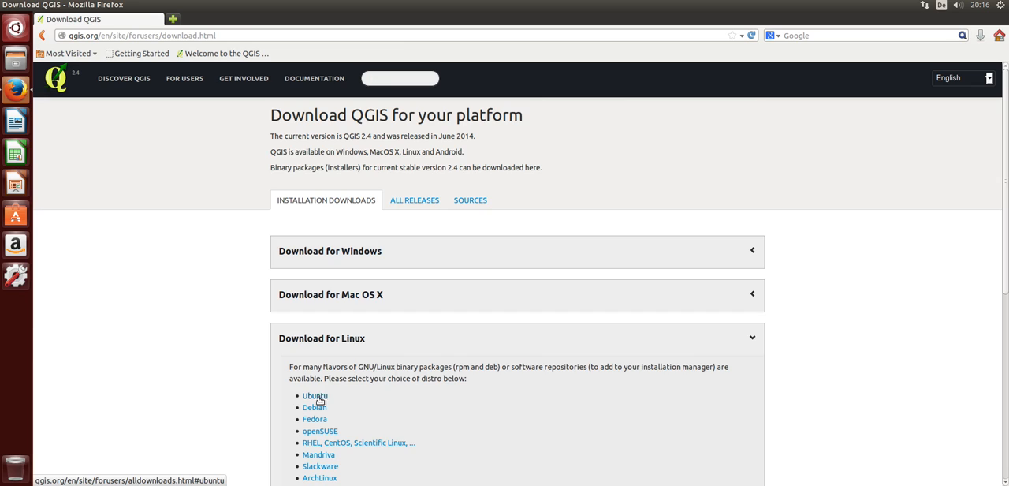
pyautogui.click(315, 395)
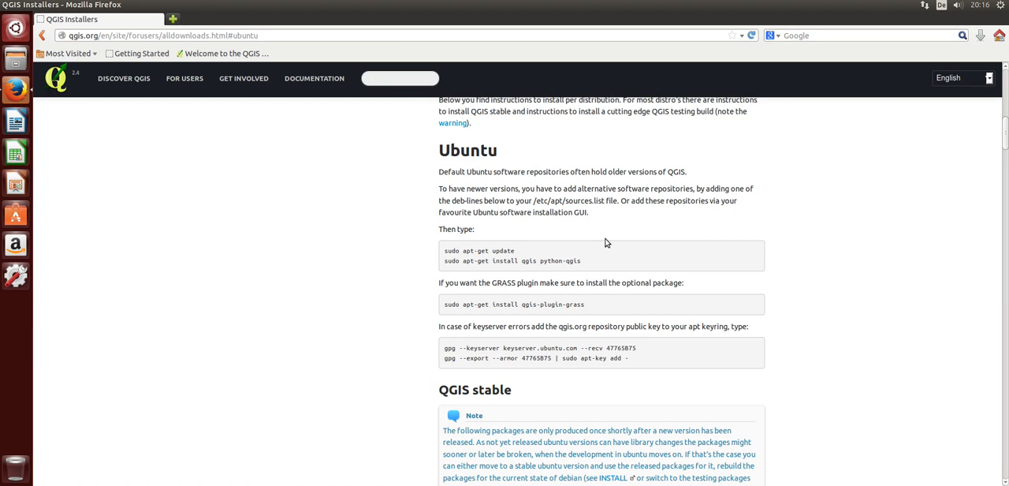
pyautogui.moveTo(447, 286)
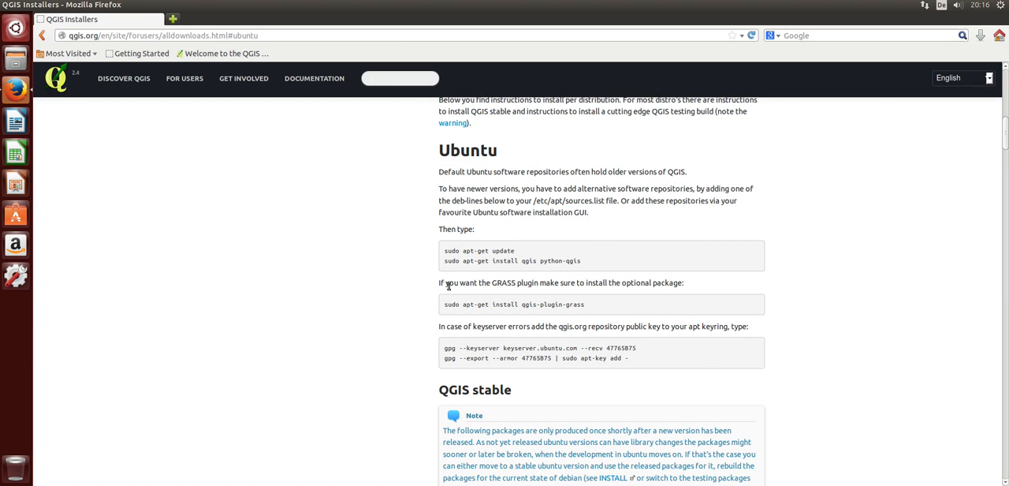
pyautogui.moveTo(548, 260)
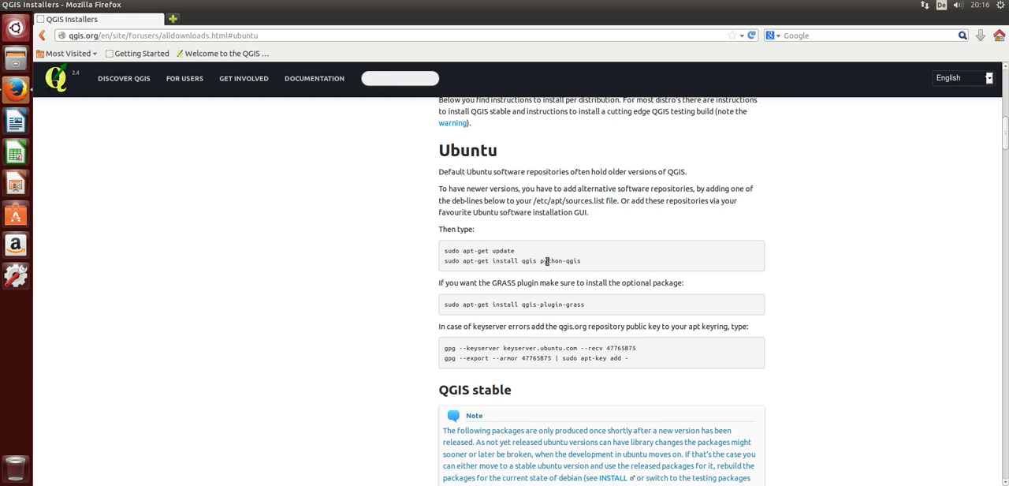
pyautogui.moveTo(842, 332)
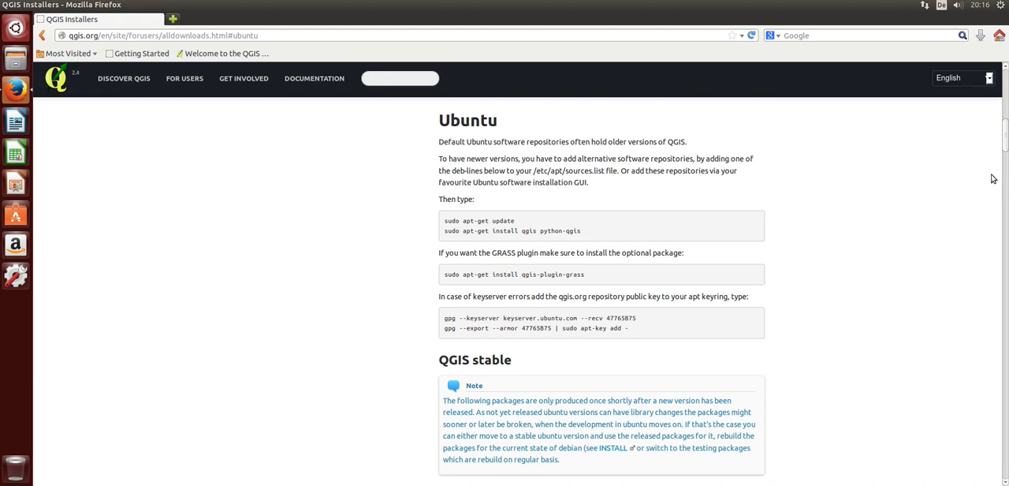
pyautogui.scroll(-3)
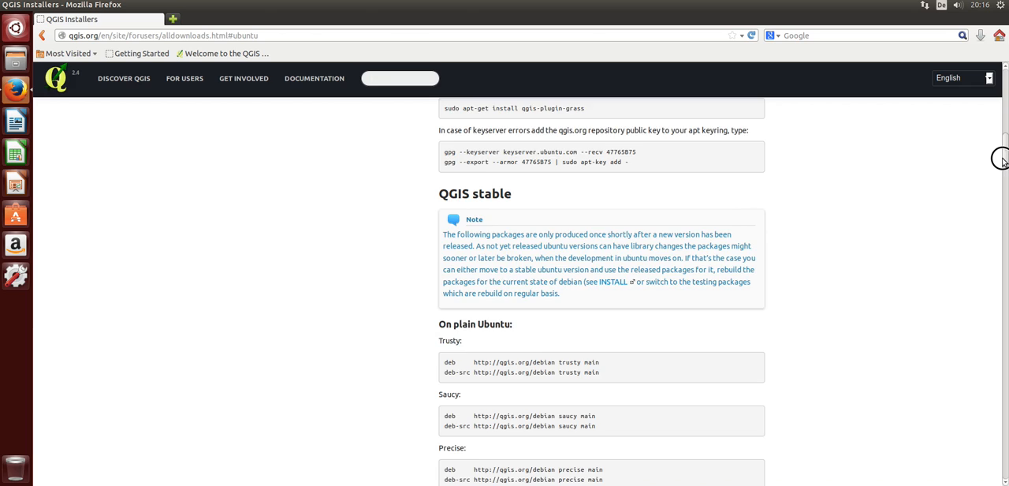
pyautogui.scroll(-3)
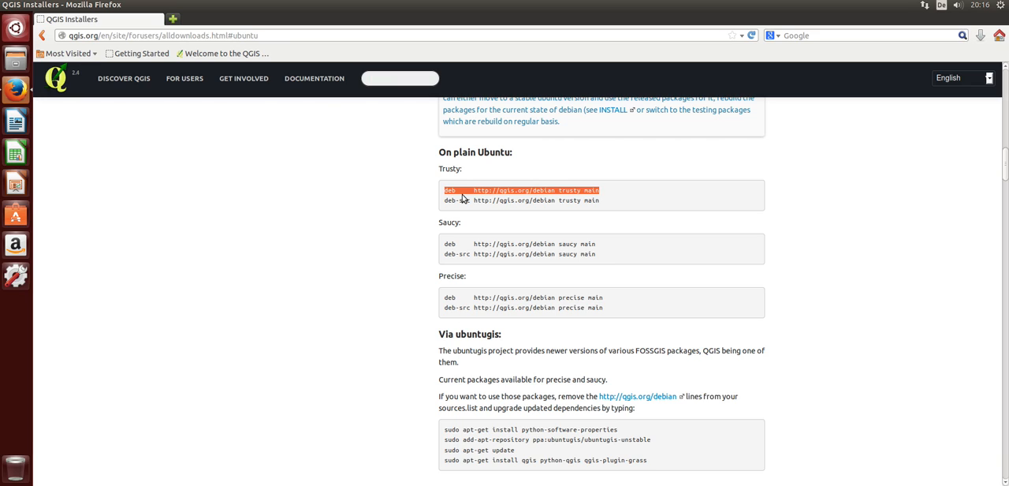
pyautogui.moveTo(399, 203)
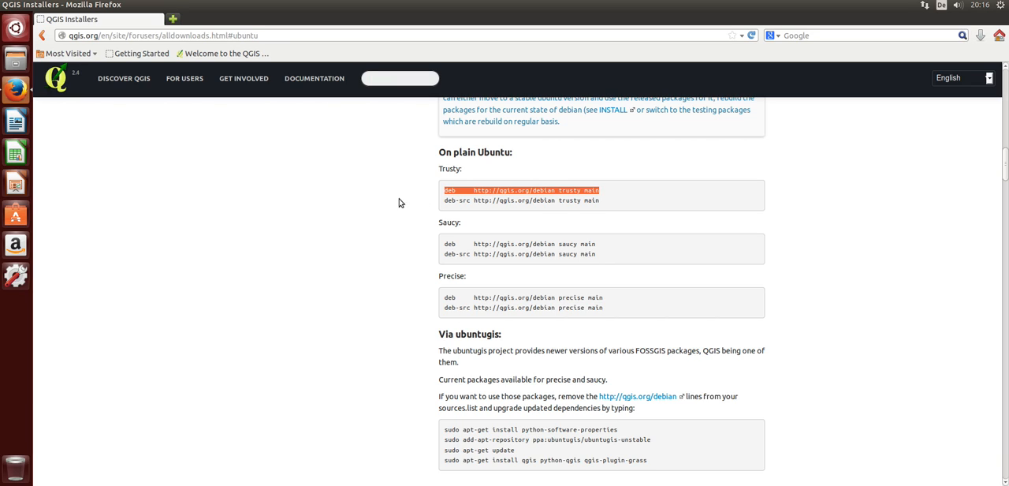
pyautogui.moveTo(174, 196)
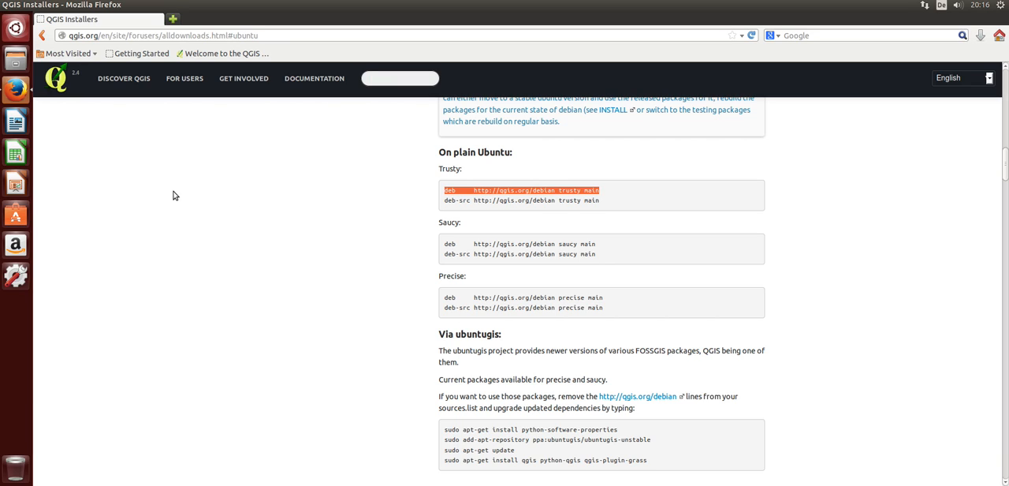
pyautogui.moveTo(166, 216)
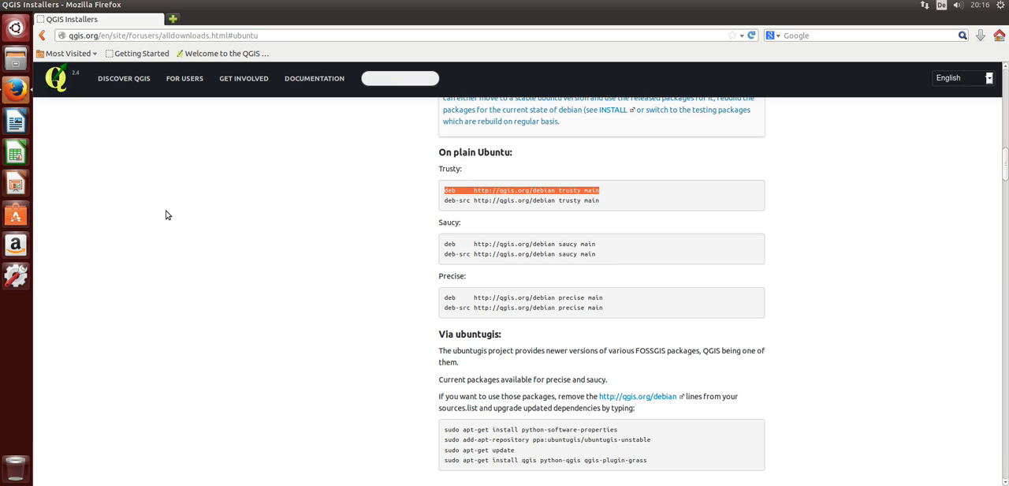
pyautogui.moveTo(63, 155)
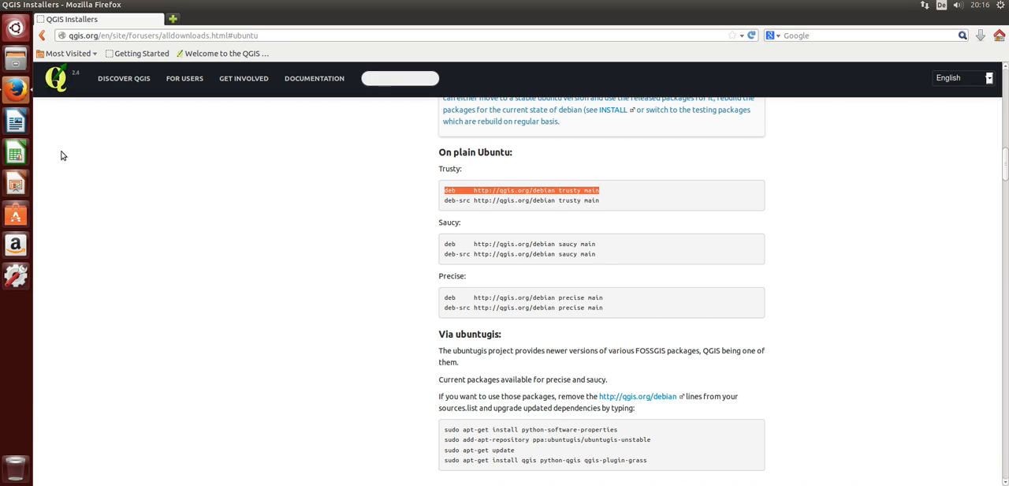
pyautogui.moveTo(36, 111)
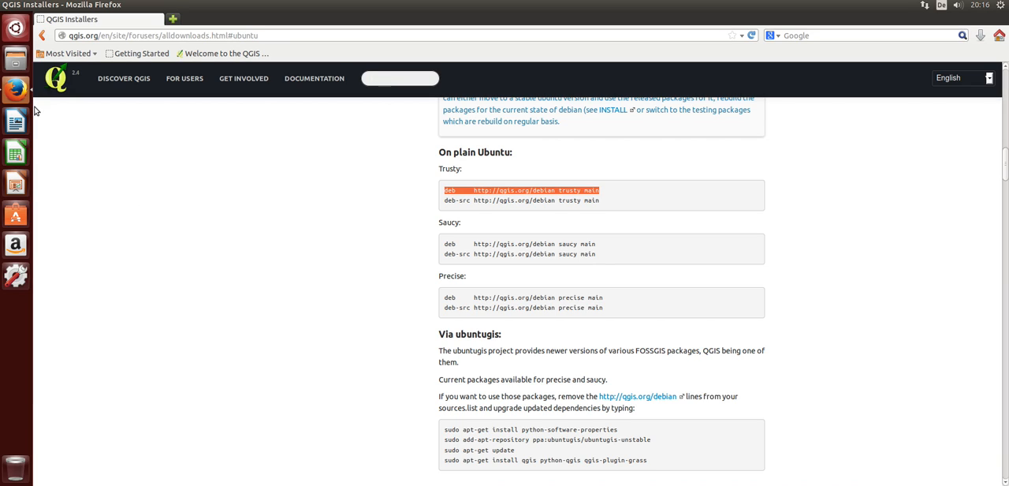
pyautogui.moveTo(16, 213)
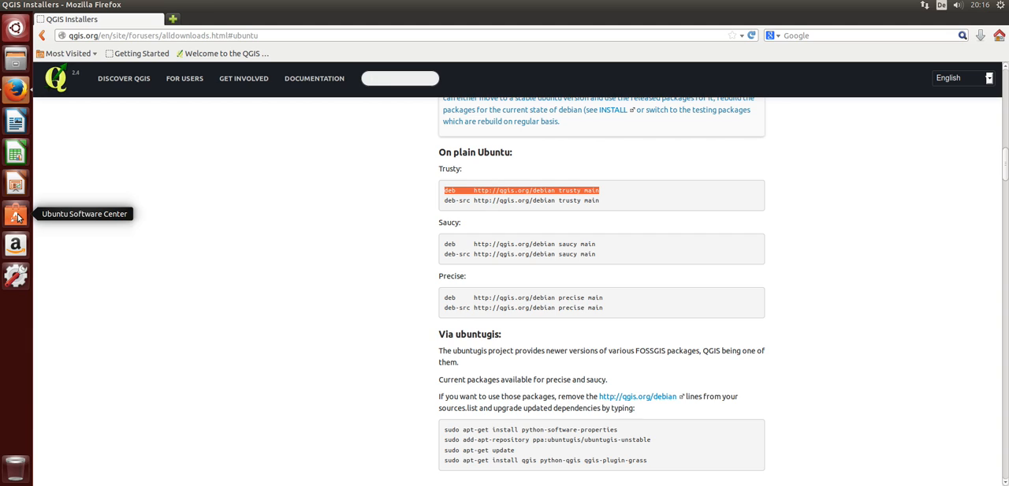
pyautogui.moveTo(323, 219)
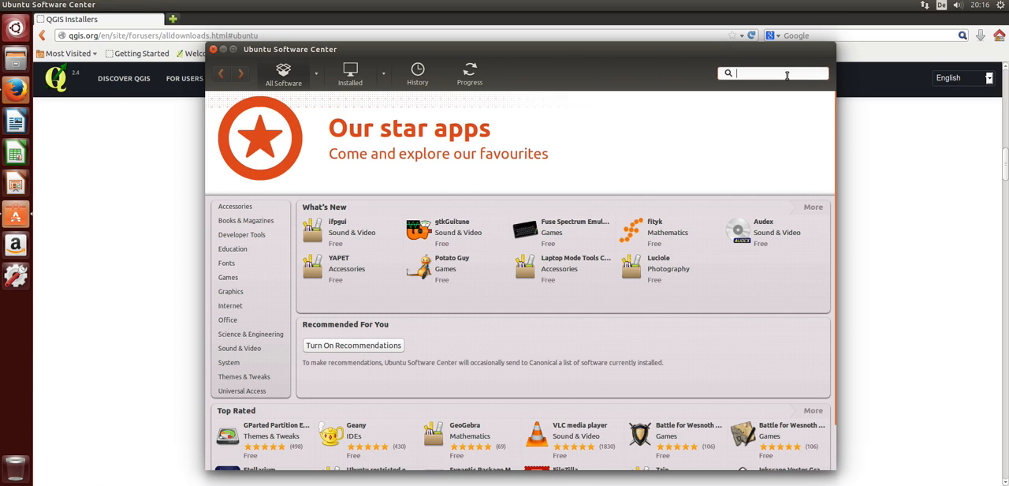
# - Search Software Center for 'qgis', view QGIS Desktop 2.0.1 details, and open Software Sources
pyautogui.write('qgis')
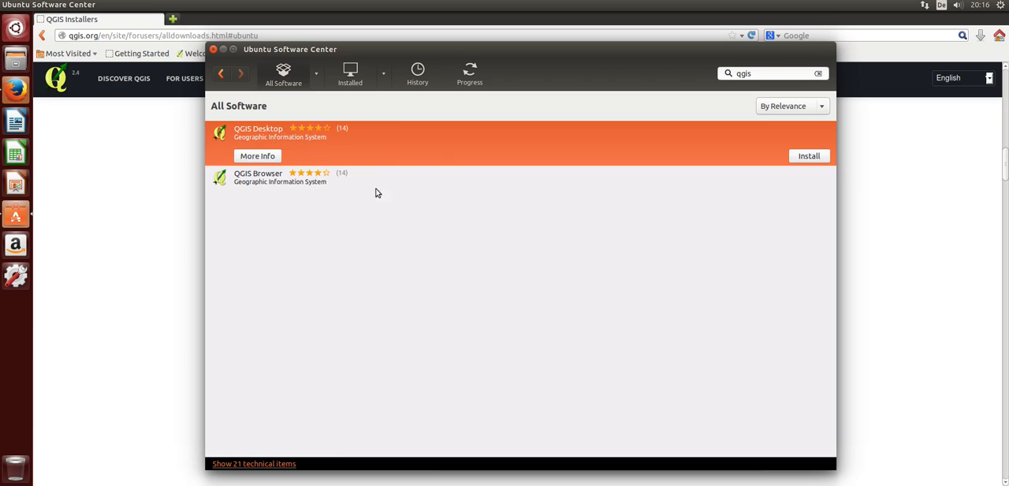
pyautogui.moveTo(421, 179)
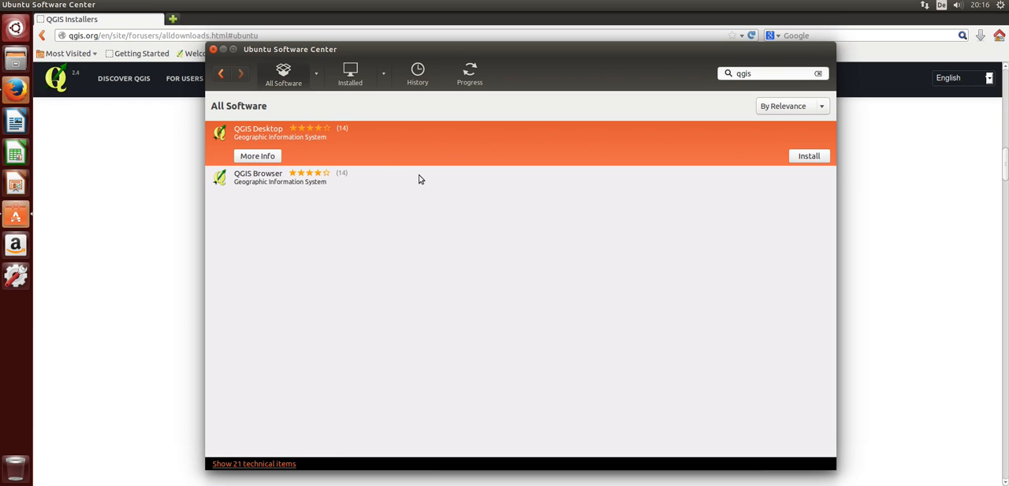
pyautogui.click(257, 156)
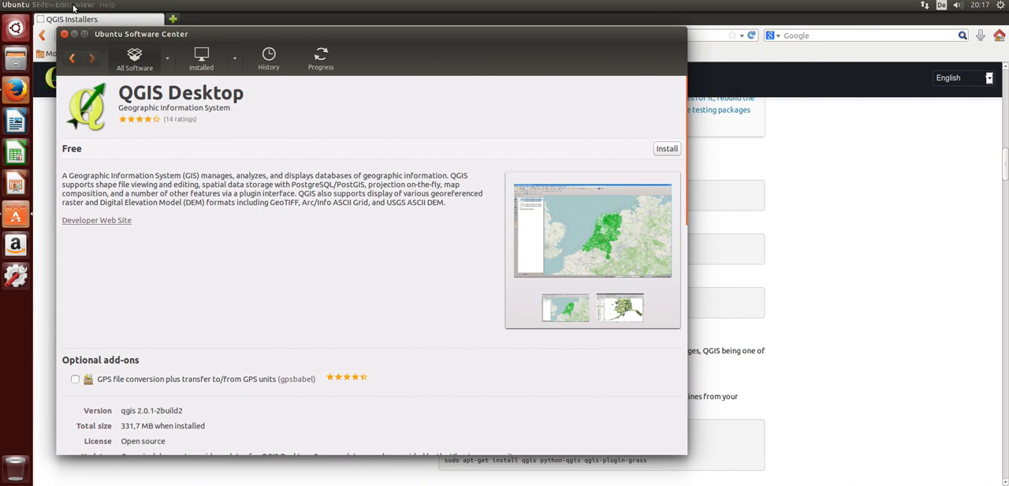
pyautogui.click(62, 5)
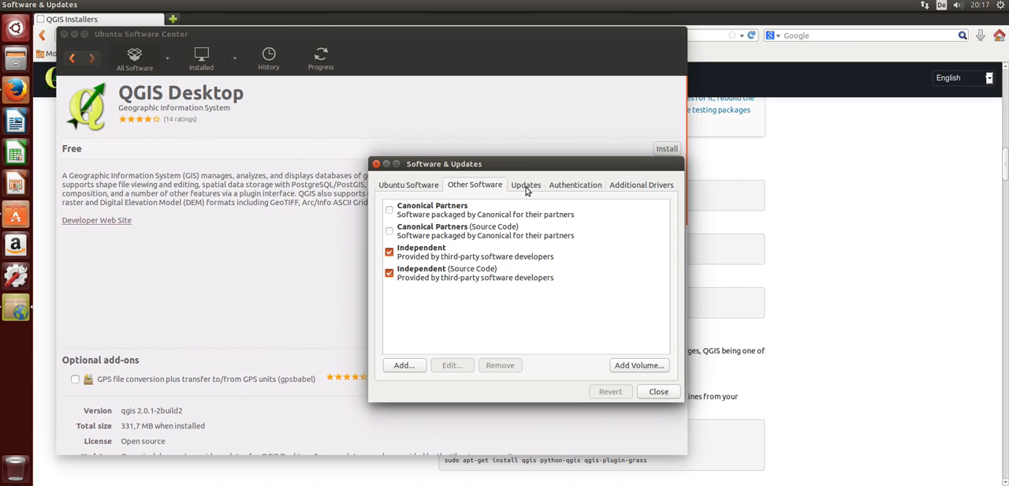
# - Check the trusted keys under Authentication, then go back to the Other Software list
pyautogui.click(575, 184)
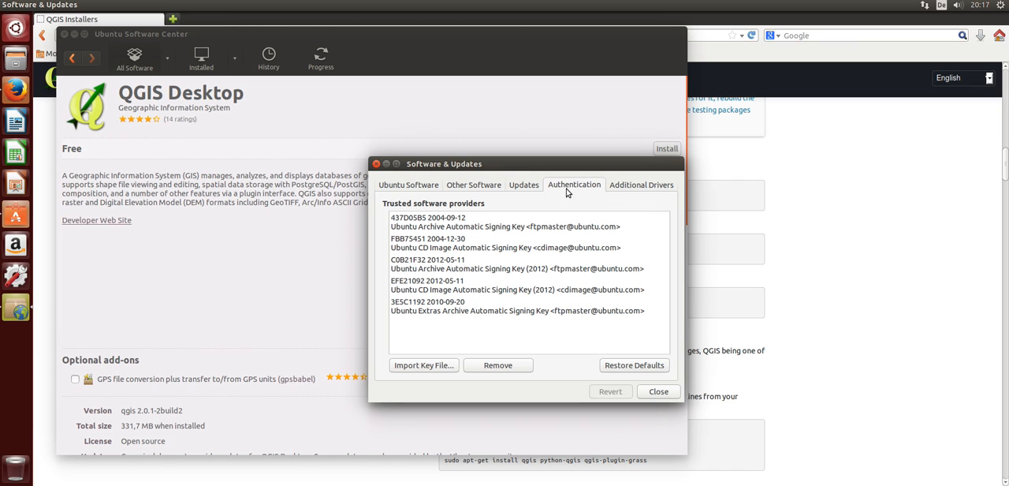
pyautogui.moveTo(569, 161)
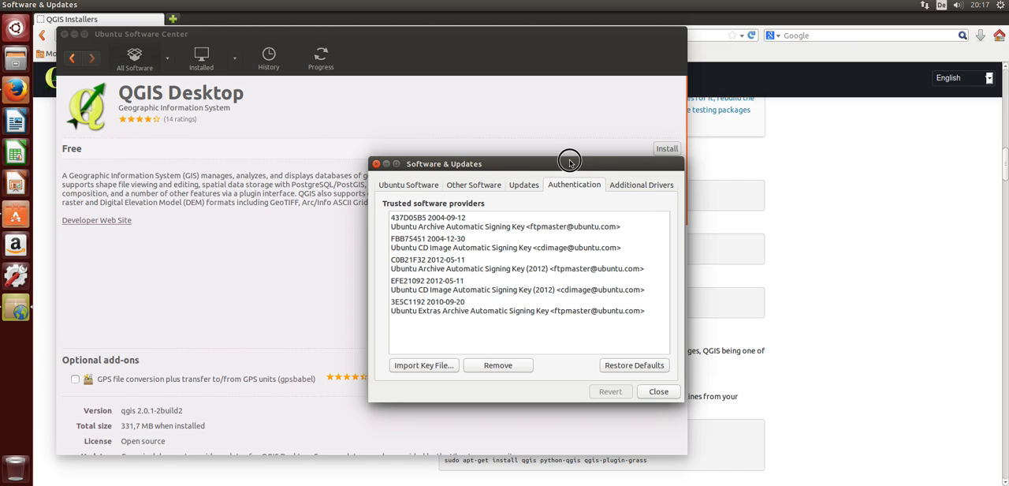
pyautogui.click(474, 184)
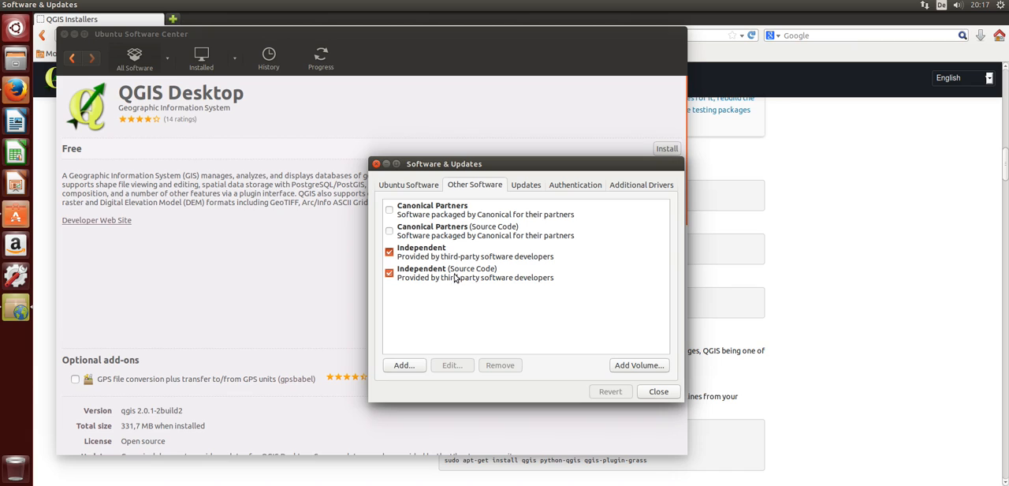
# - Add the qgis.org trusty main repository line, authenticate, and enable its Source Code entry
pyautogui.click(404, 365)
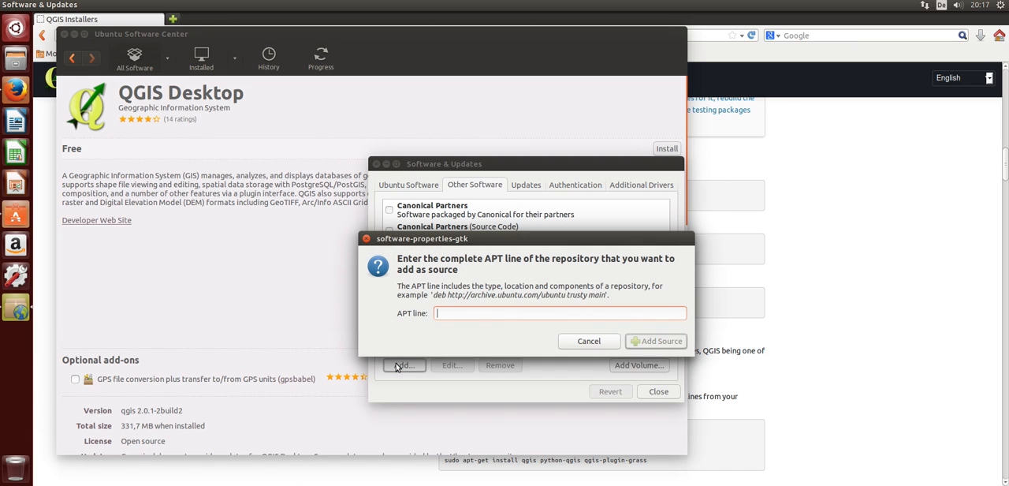
pyautogui.moveTo(605, 327)
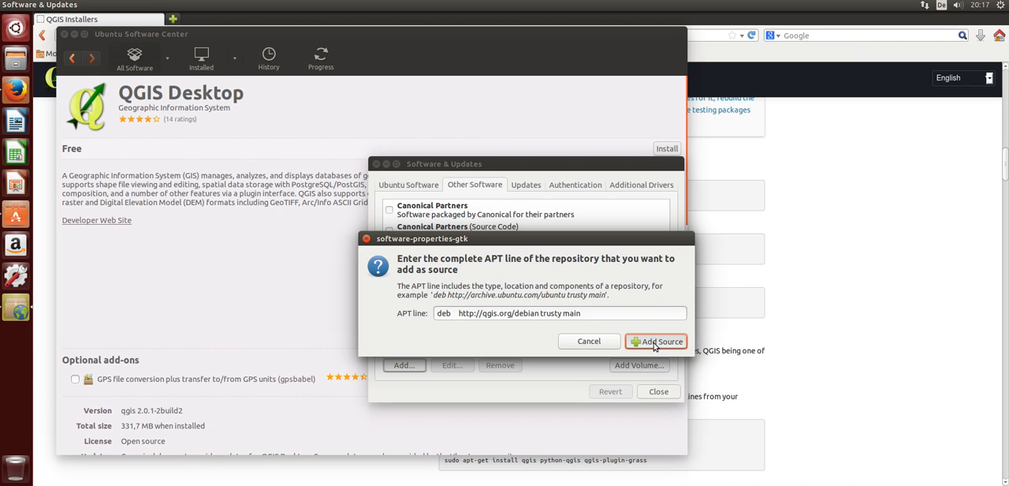
pyautogui.click(656, 340)
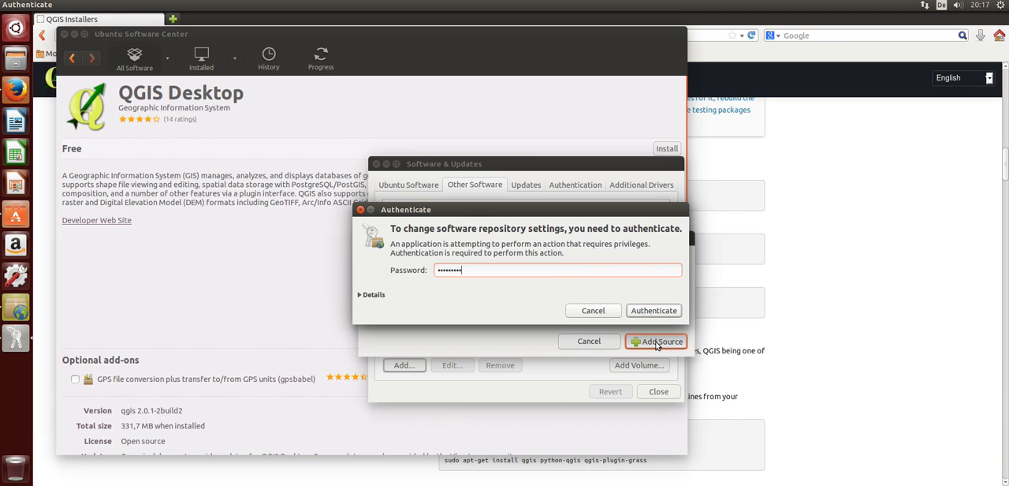
pyautogui.click(653, 310)
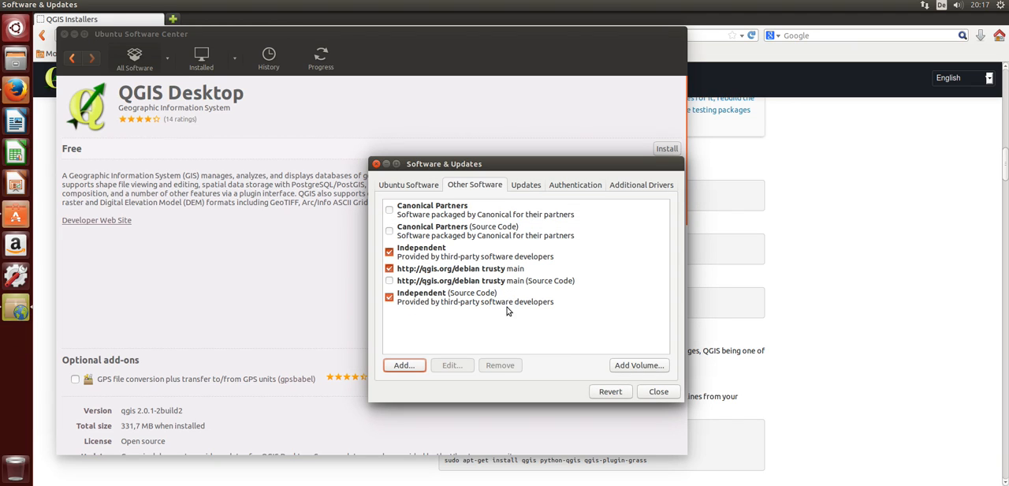
pyautogui.moveTo(395, 306)
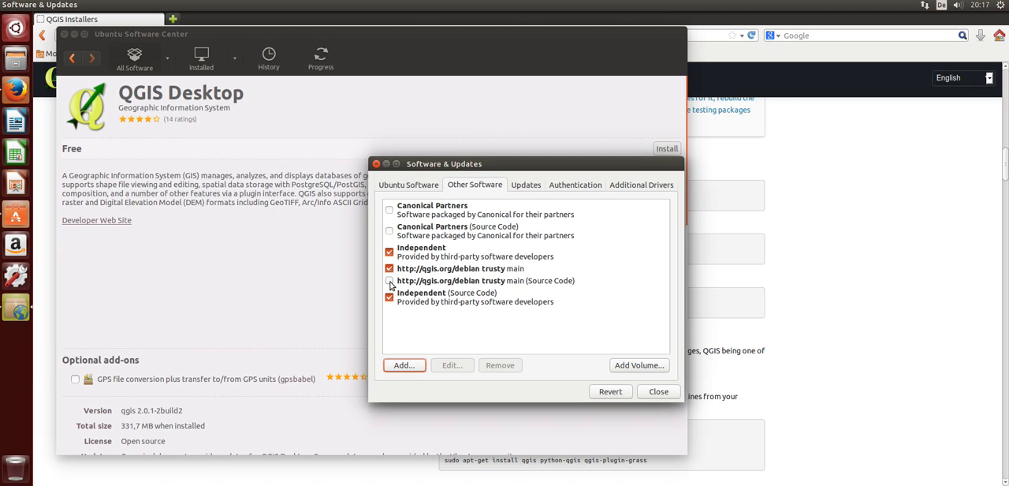
pyautogui.click(389, 281)
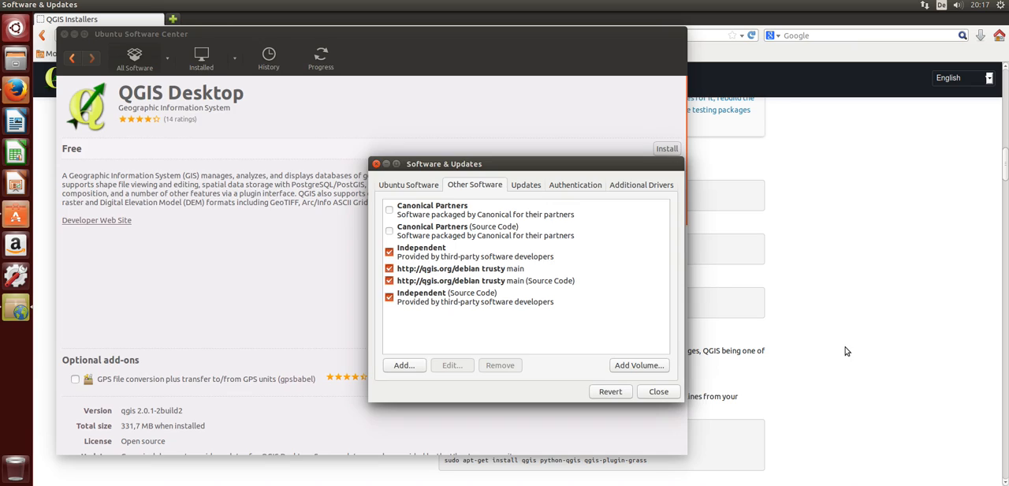
# - Add the deb-src trusty line from the QGIS installers page as another source, then close
pyautogui.click(658, 391)
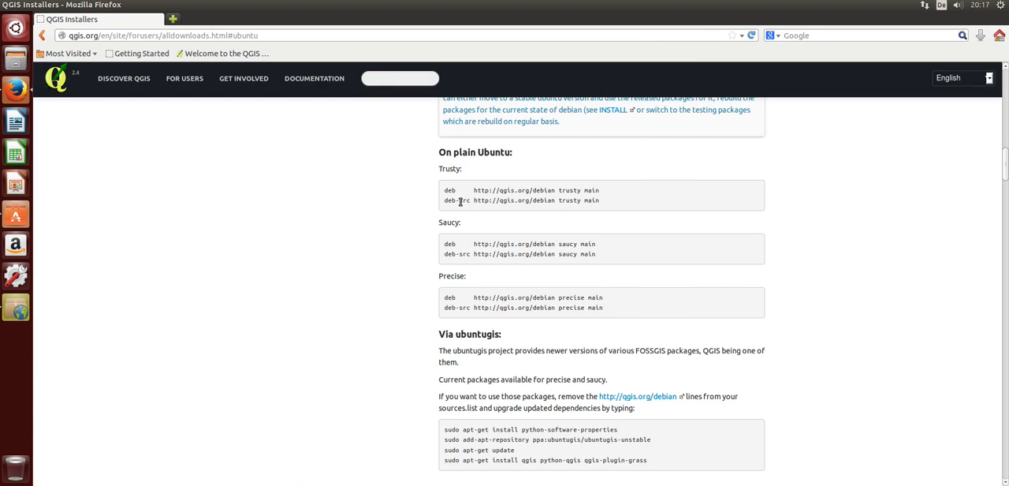
pyautogui.moveTo(581, 200)
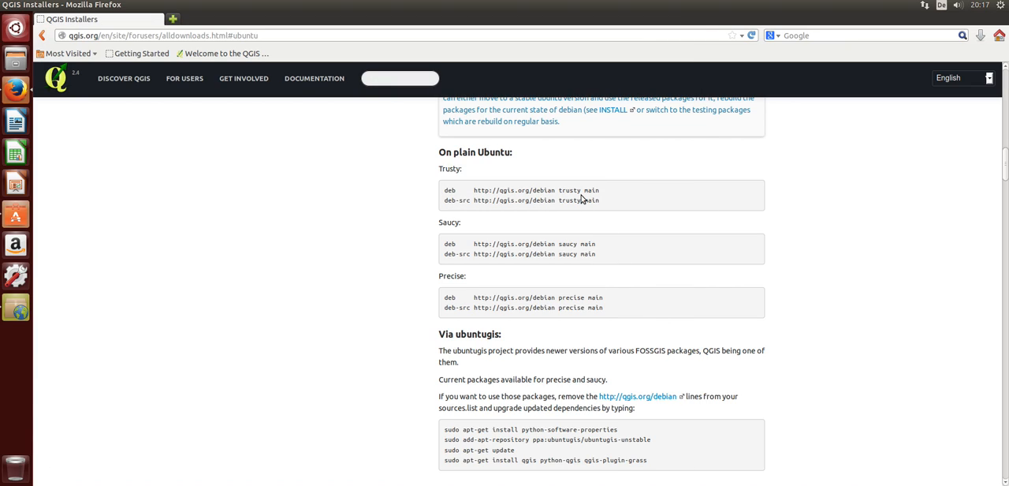
pyautogui.moveTo(15, 245)
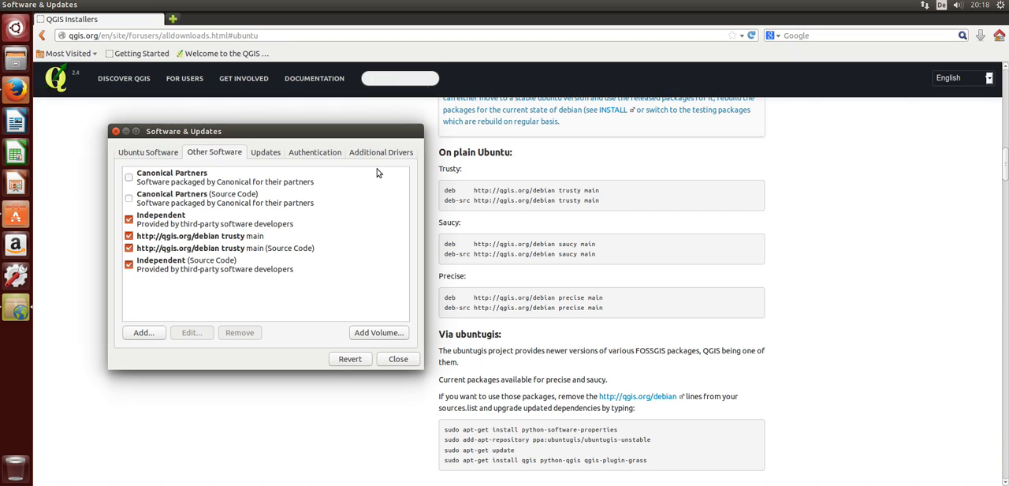
pyautogui.moveTo(597, 203)
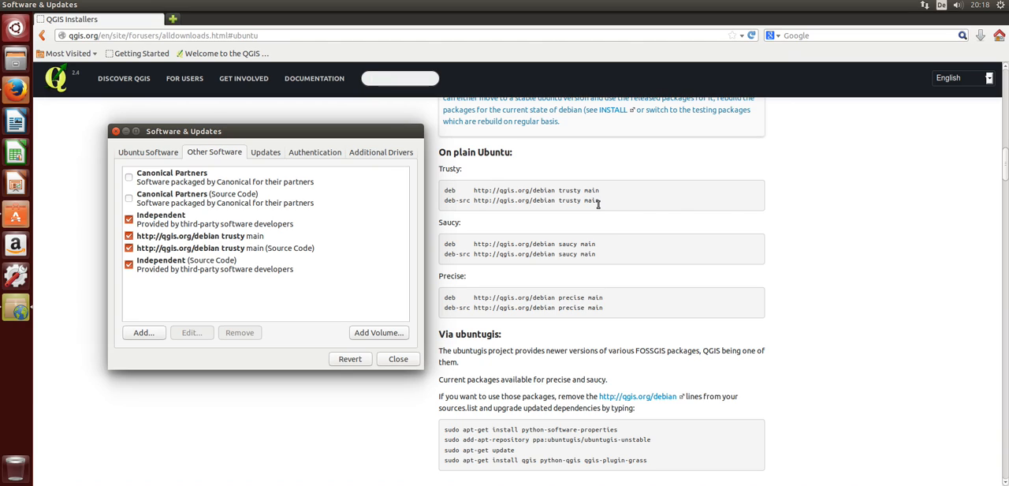
pyautogui.click(398, 359)
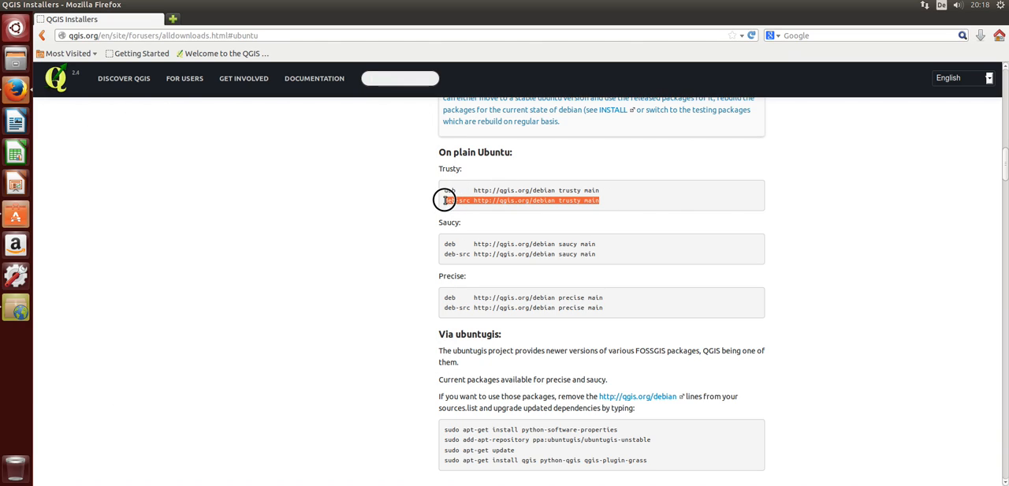
pyautogui.moveTo(4, 280)
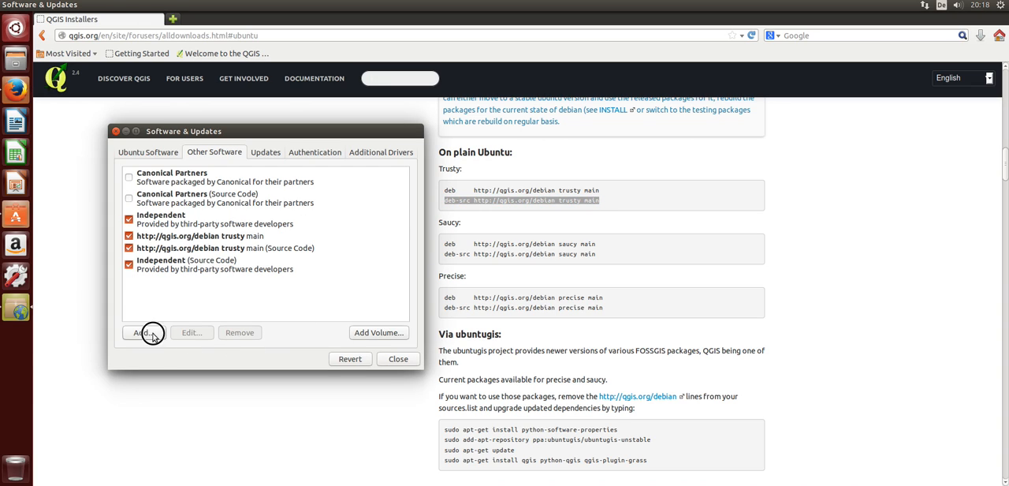
pyautogui.click(144, 332)
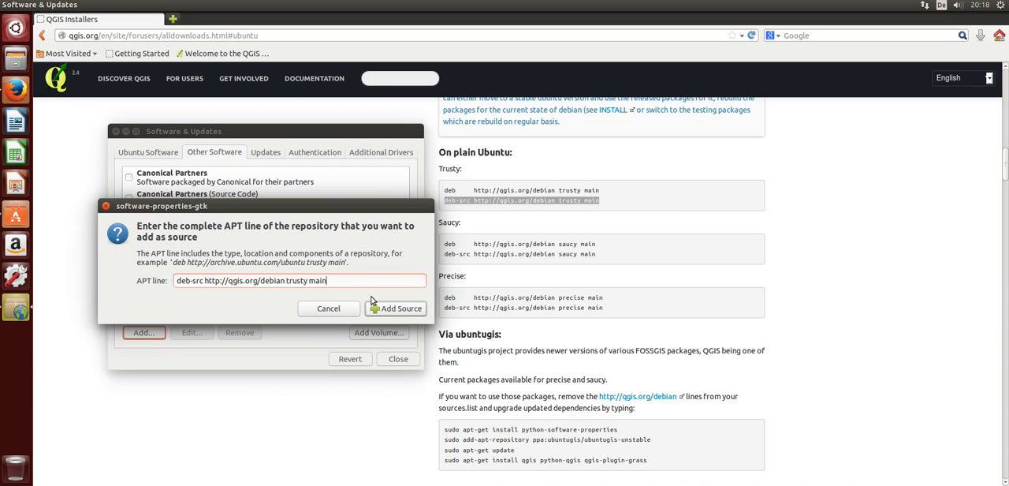
pyautogui.click(396, 308)
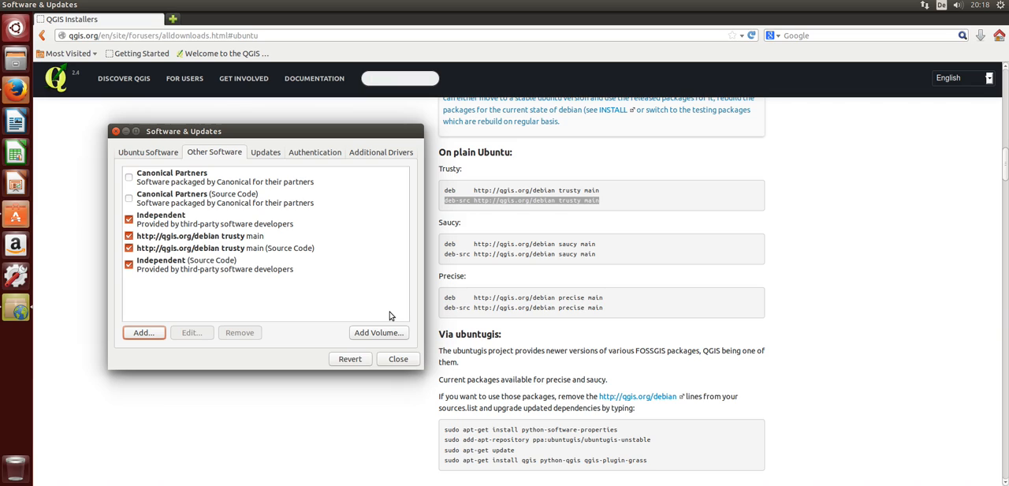
pyautogui.moveTo(264, 242)
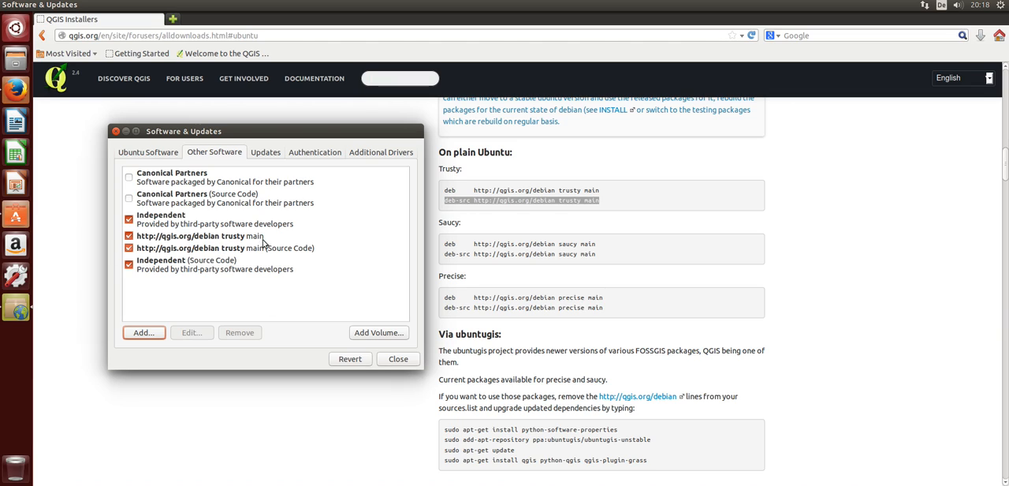
pyautogui.moveTo(340, 309)
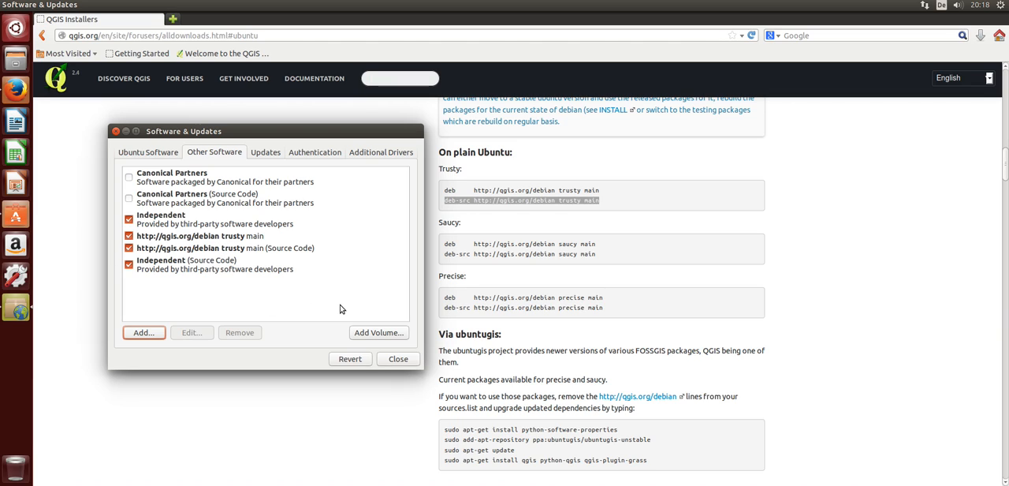
pyautogui.click(398, 359)
pyautogui.write('Term')
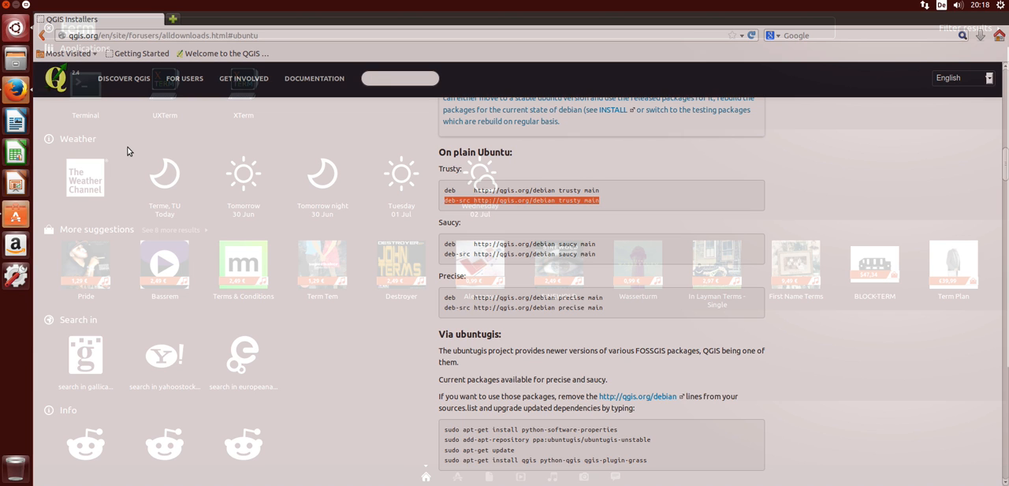
# - Search the Dash for 'term' and launch Terminal
pyautogui.write('term')
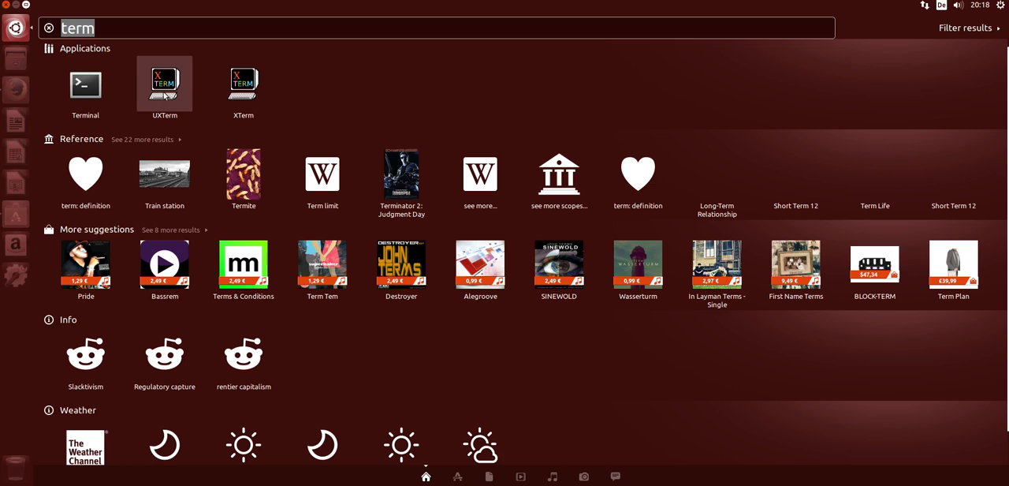
pyautogui.moveTo(385, 173)
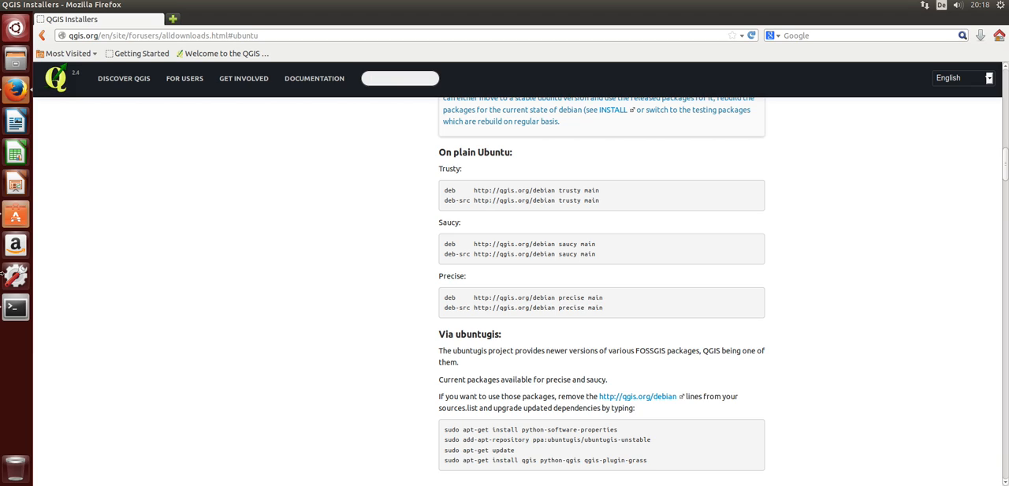
pyautogui.click(15, 307)
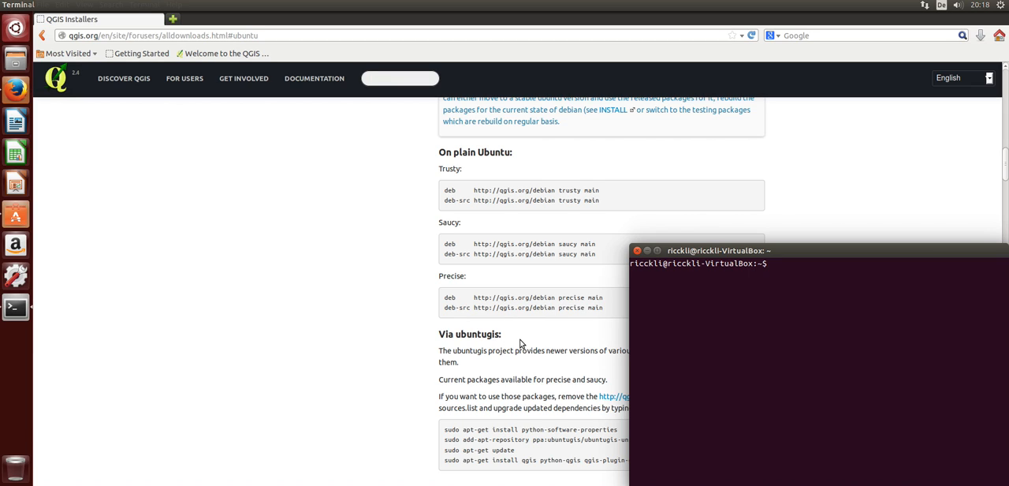
# - Run sudo apt-get for qgis and python-qgis, entering the administrator password on the second attempt
pyautogui.write('sudo apt-get remove qgis python-qgis')
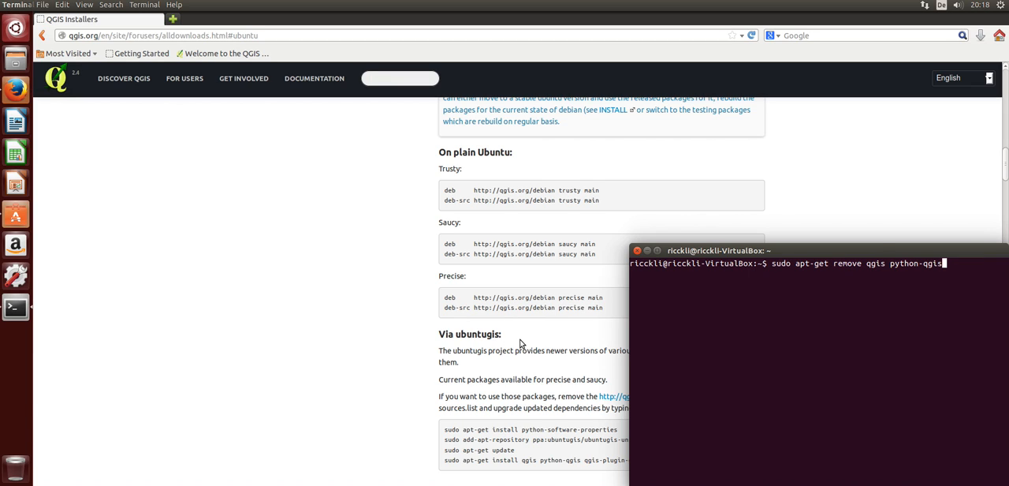
pyautogui.write('install')
pyautogui.press('Return')
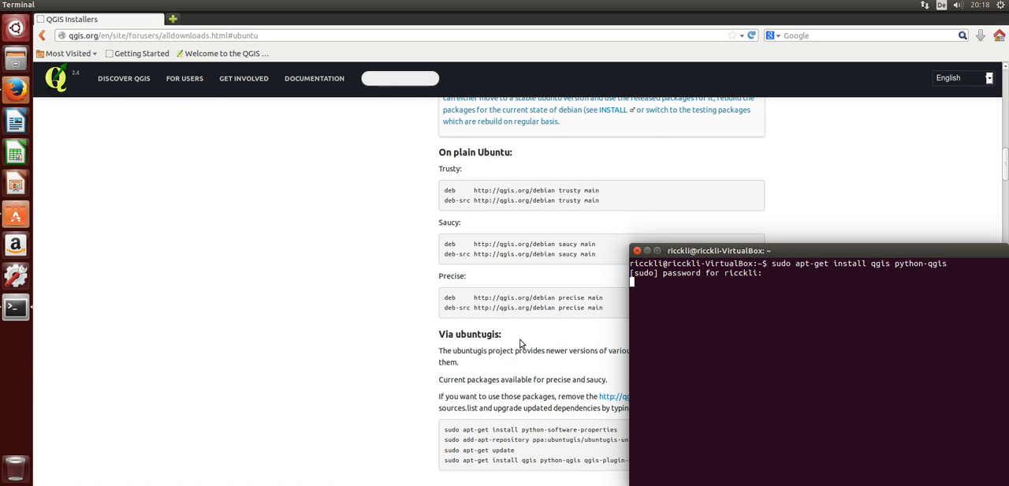
pyautogui.press('Return')
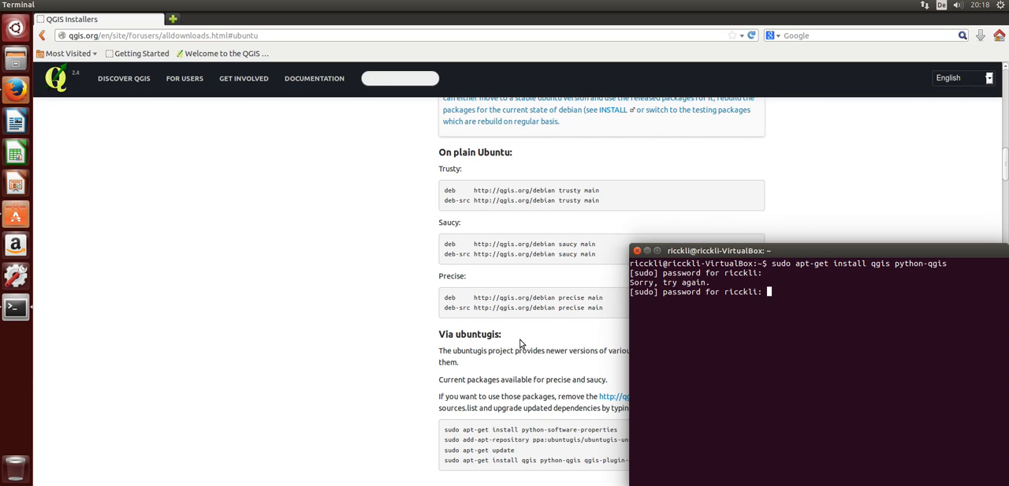
pyautogui.press('Return')
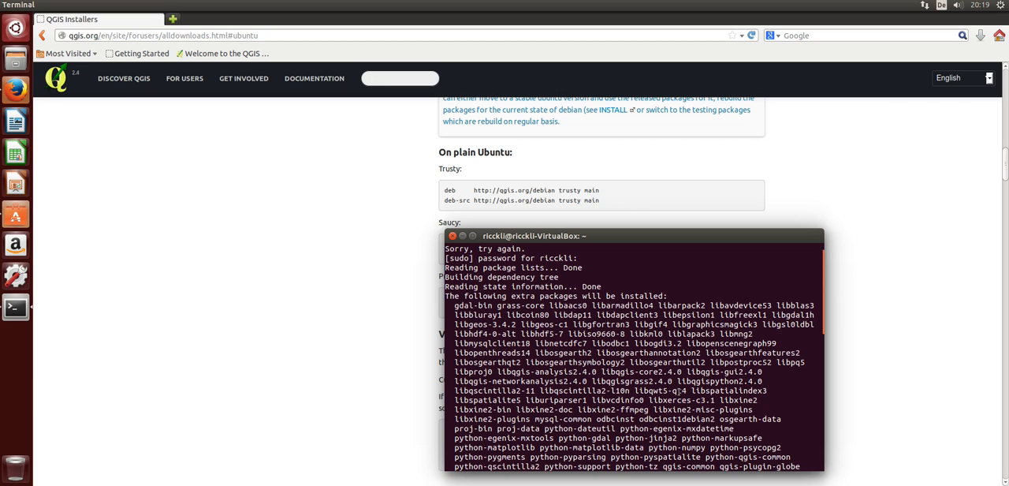
# - Scroll through the terminal output listing the new packages the QGIS install adds
pyautogui.scroll(-3)
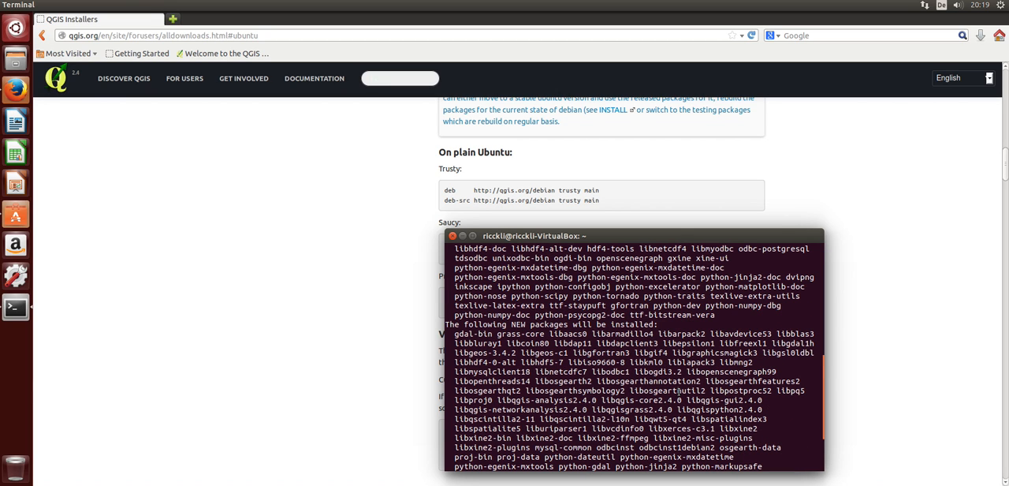
pyautogui.scroll(-3)
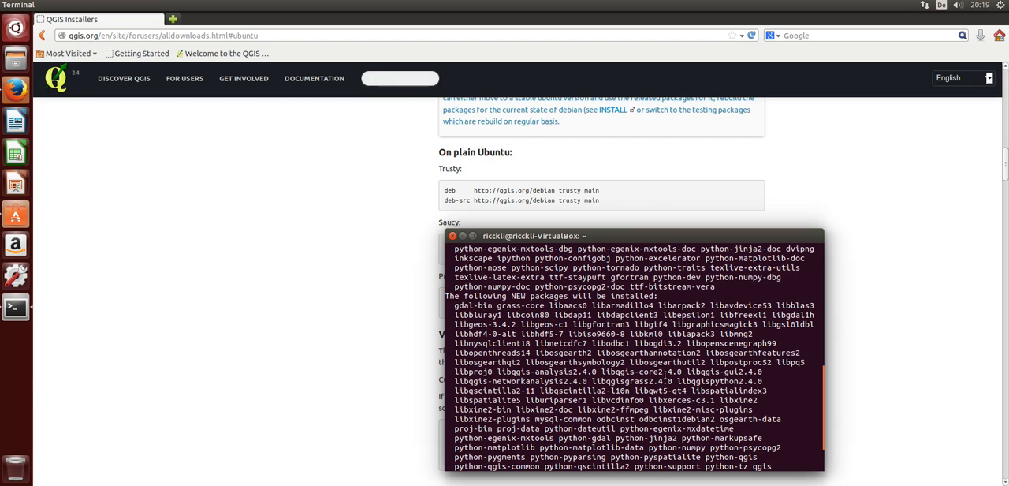
pyautogui.scroll(-3)
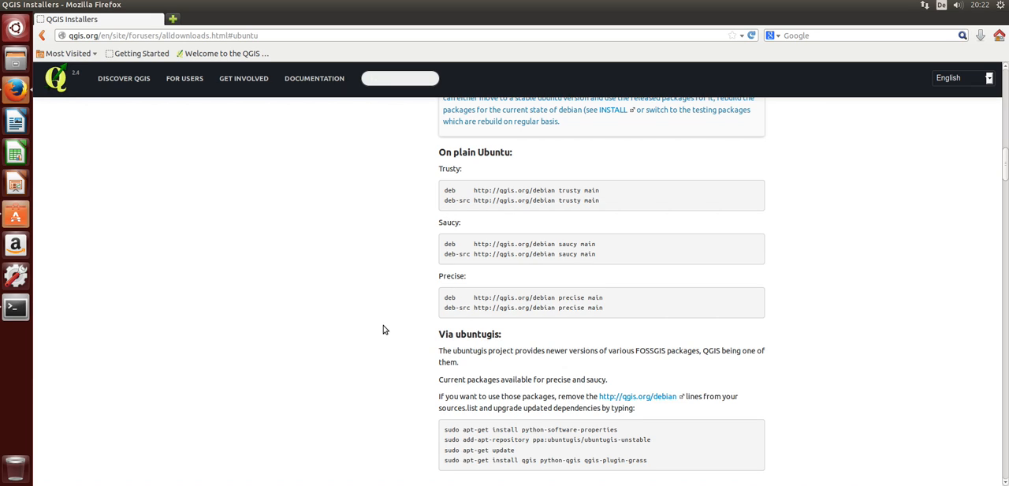
# - Scroll up the installers page to the Ubuntu qgis-plugin-grass install command
pyautogui.scroll(3)
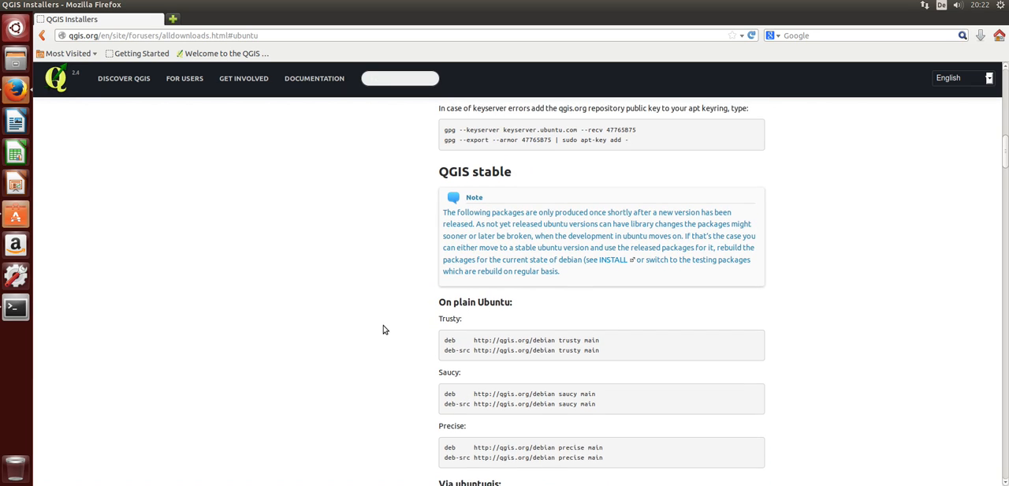
pyautogui.scroll(3)
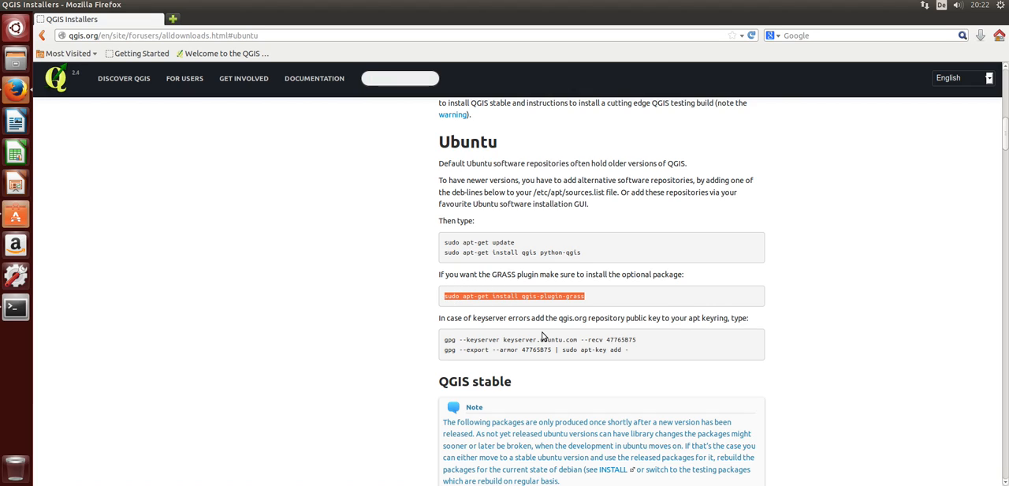
pyautogui.moveTo(56, 181)
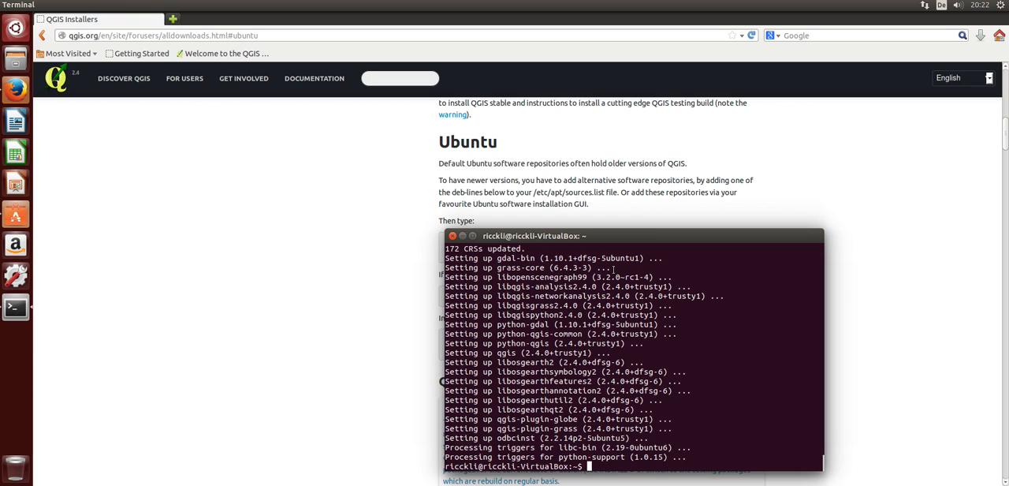
pyautogui.moveTo(700, 365)
pyautogui.write('sudo apt-get install qgis-plugin-grass')
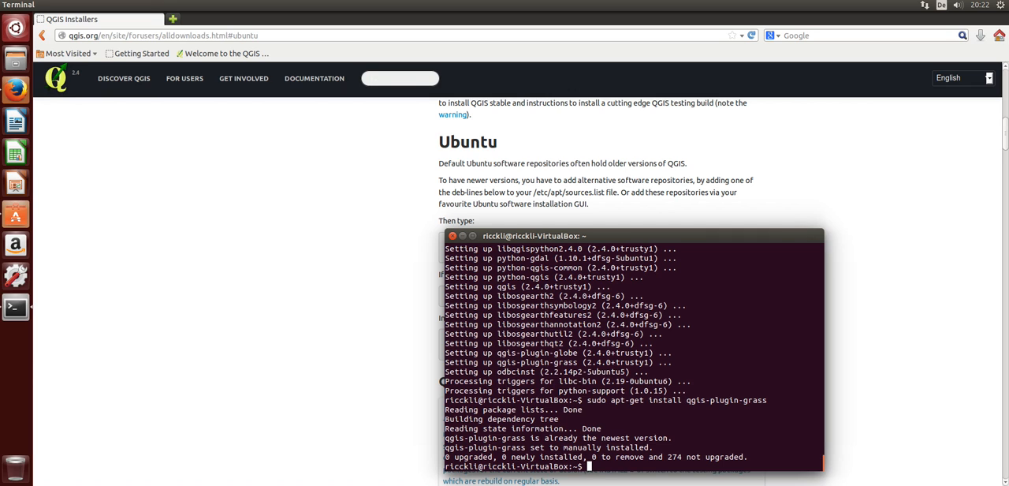
# - Install qgis-plugin-grass (already newest) and launch QGIS Desktop 2.4.0 from the launcher
pyautogui.click(15, 28)
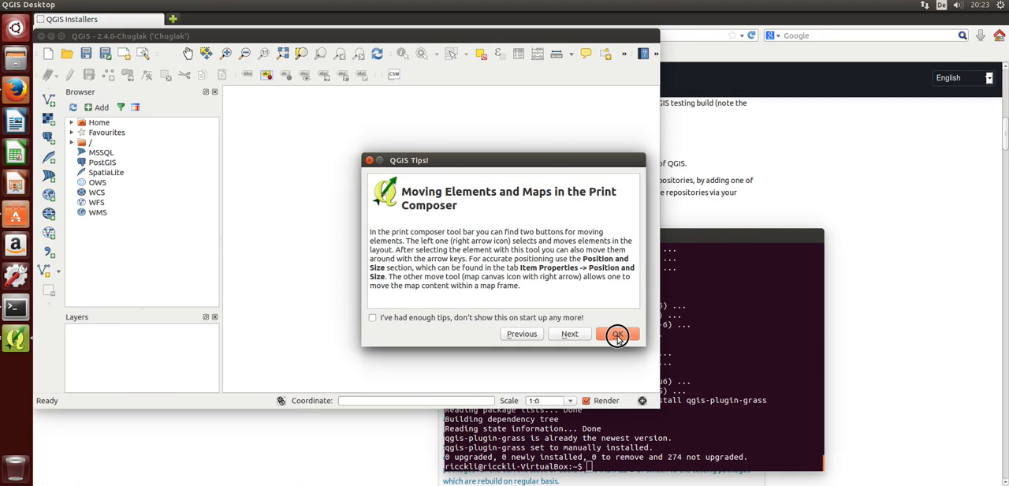
# - Click OK on the QGIS Tips dialog, leaving the empty QGIS 2.4.0 window
pyautogui.click(617, 333)
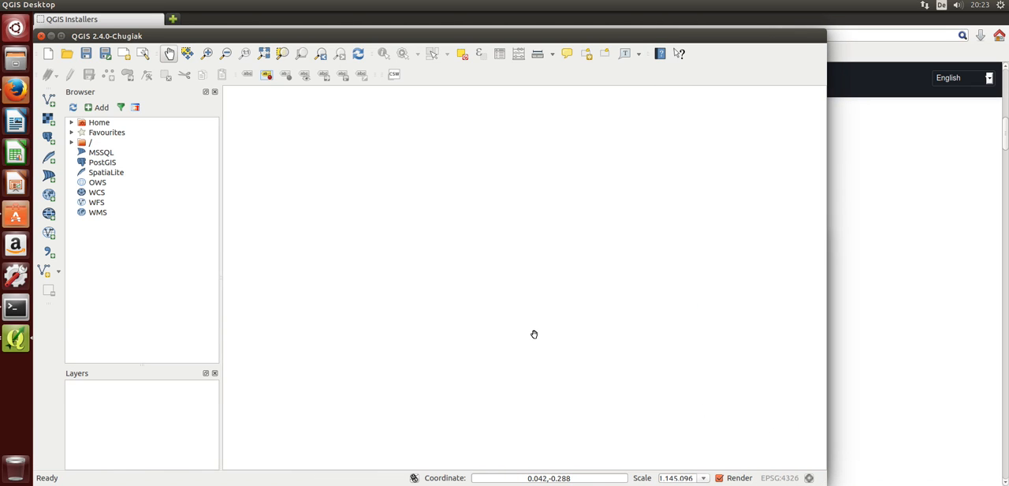
pyautogui.moveTo(339, 244)
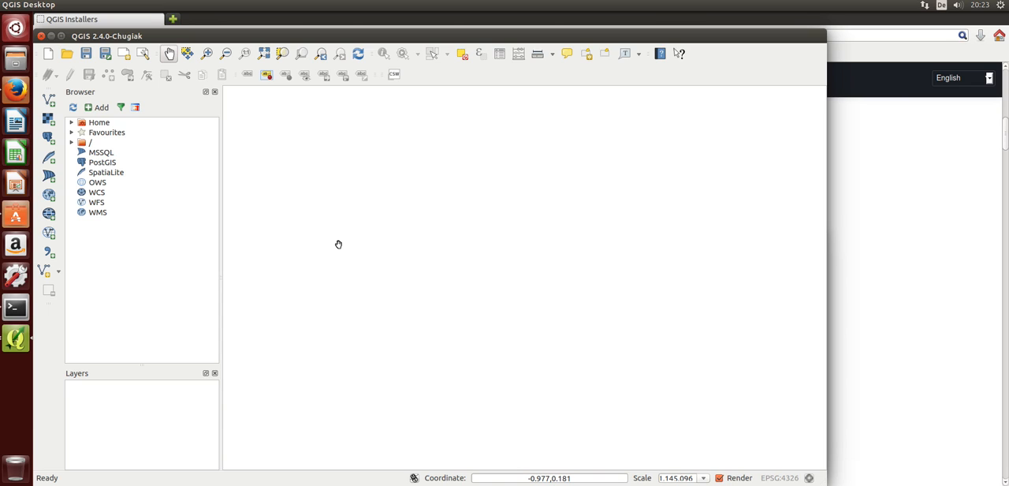
pyautogui.moveTo(161, 130)
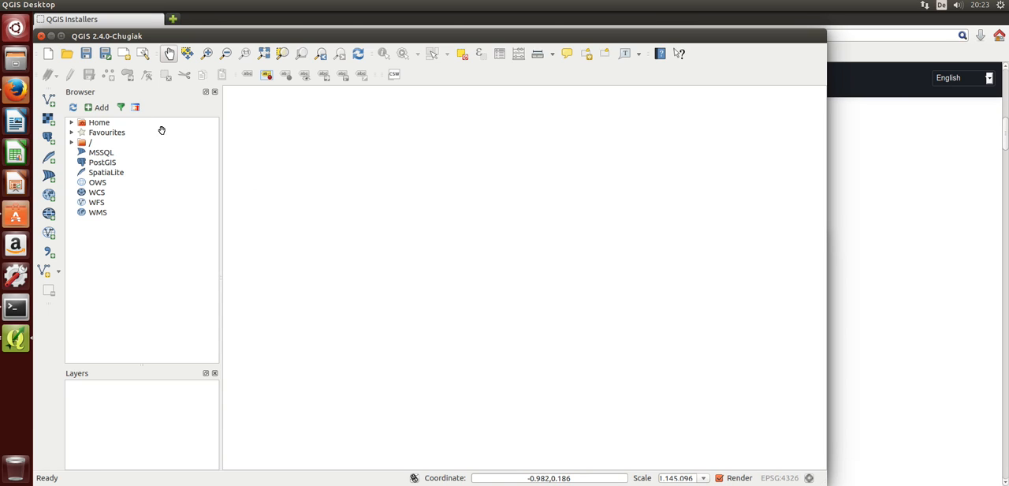